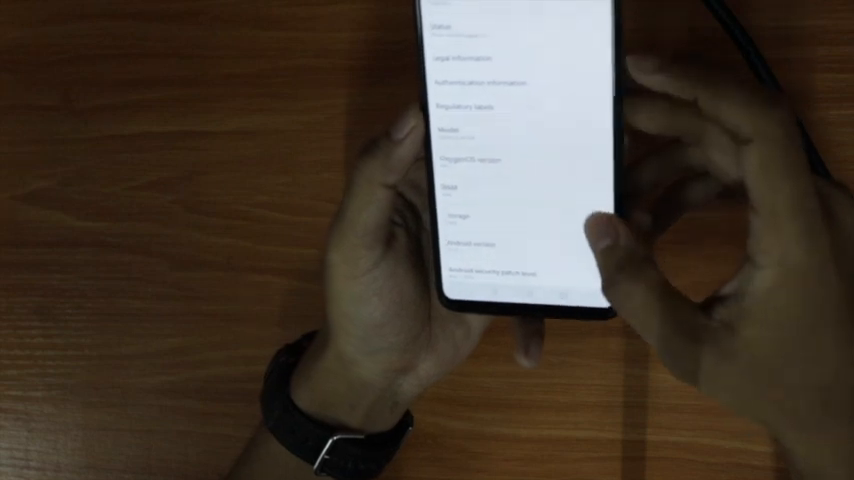
scroll("up", 3)
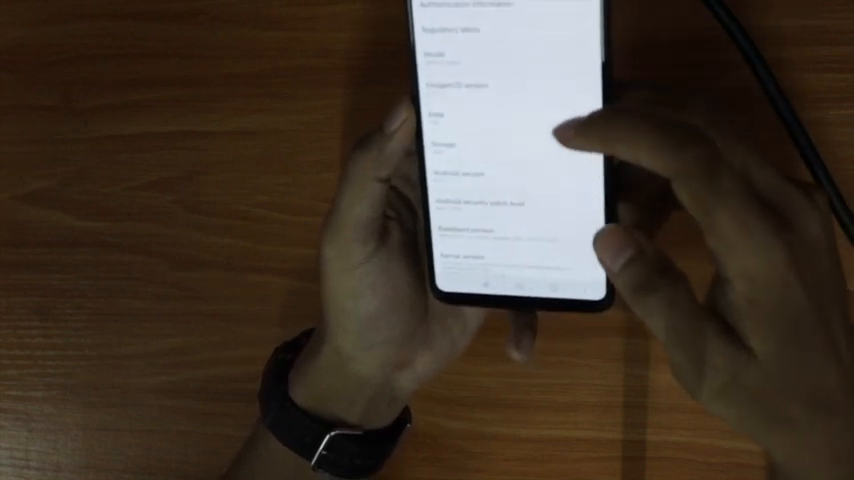
scroll("up", 3)
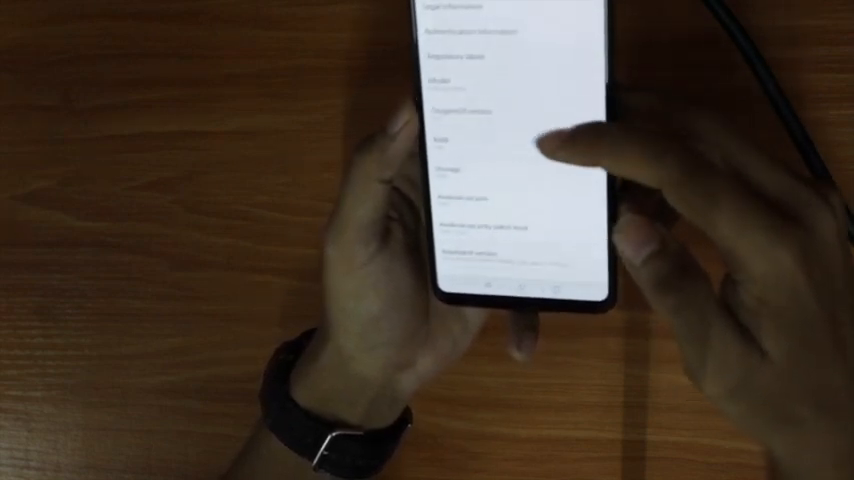